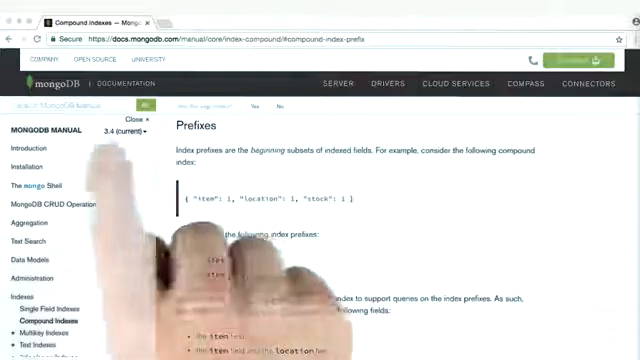
pyautogui.moveTo(300, 300)
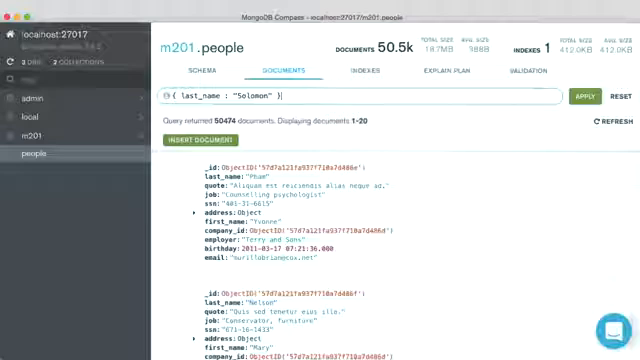
pyautogui.click(582, 96)
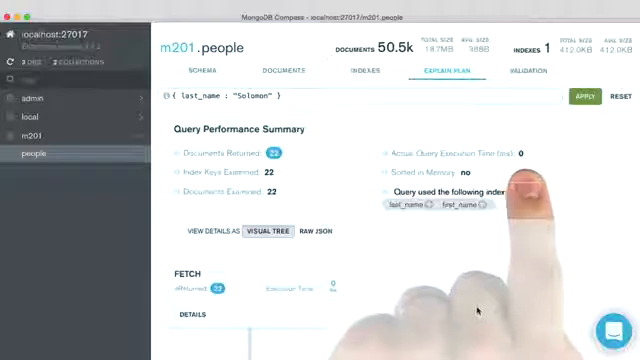
pyautogui.click(284, 70)
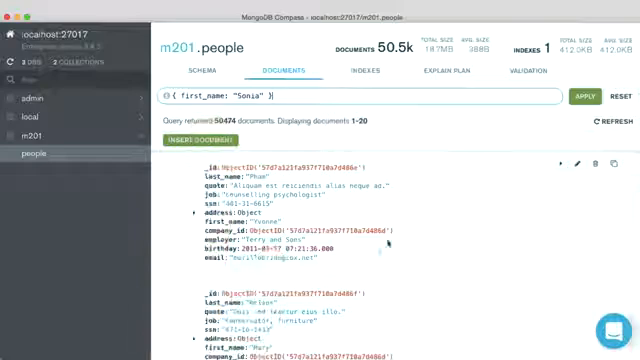
# View the explain plan for { first_name: "Sonja" } showing a COLLSCAN of 50,474 documents.
pyautogui.click(588, 96)
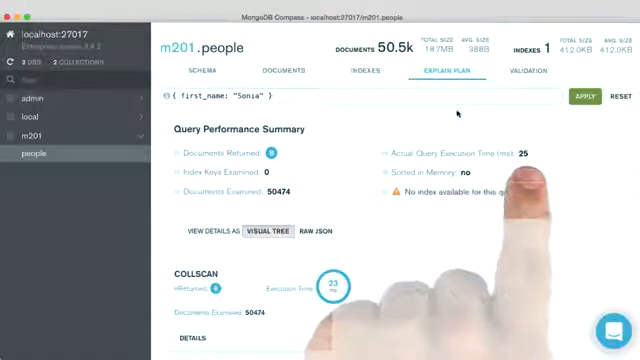
pyautogui.moveTo(456, 112)
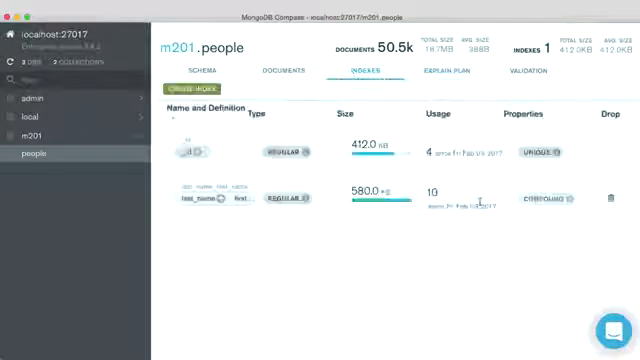
# Create index job_employer_last_name_first_name on job, employer, last_name, first_name ascending.
pyautogui.click(616, 198)
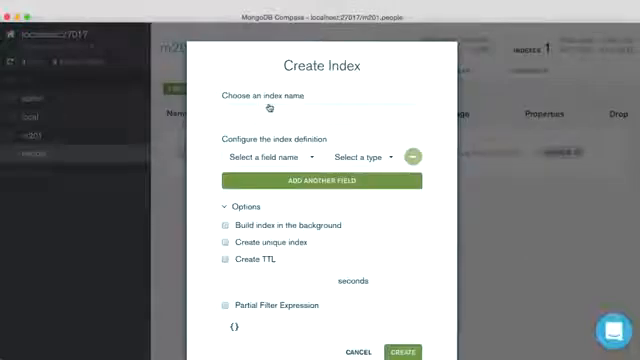
pyautogui.write('job_employer_last_name_first_name')
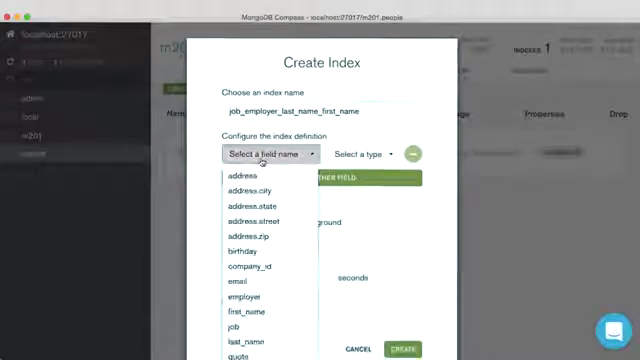
pyautogui.click(228, 328)
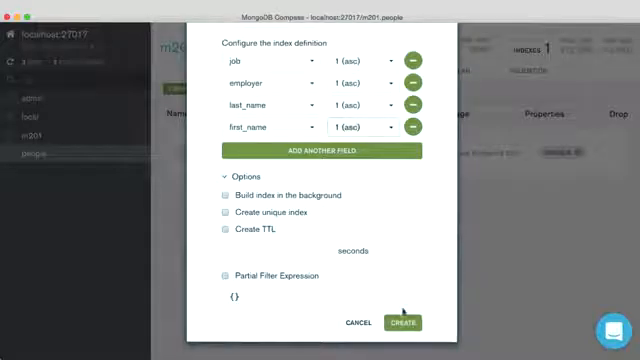
pyautogui.click(402, 322)
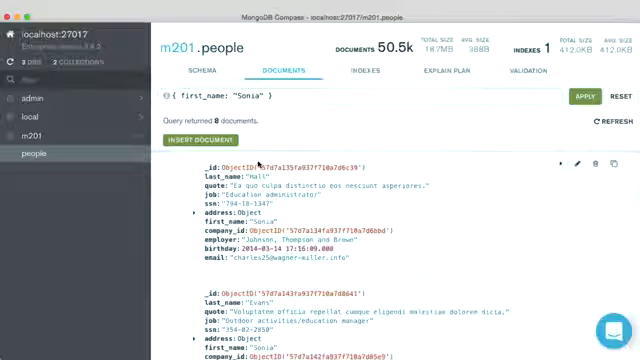
# Run { job: "Jewellery designer", employer: "Baldwin-Nichols" } and confirm its plan shows an IXSCAN on the new index.
pyautogui.write('{ job : "Jewellery designer", employer : "Baldwin-Nichols" }')
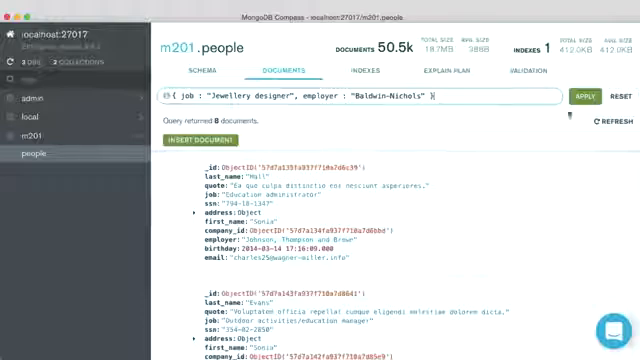
pyautogui.click(588, 96)
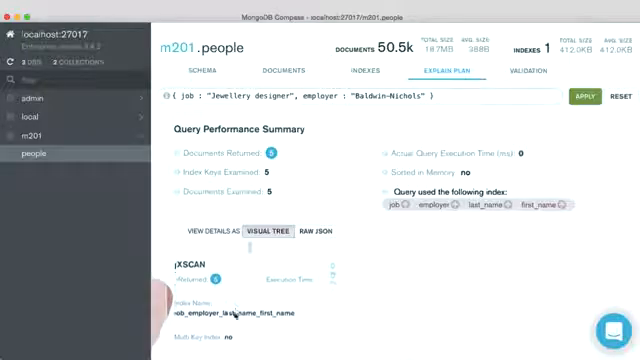
pyautogui.scroll(-3)
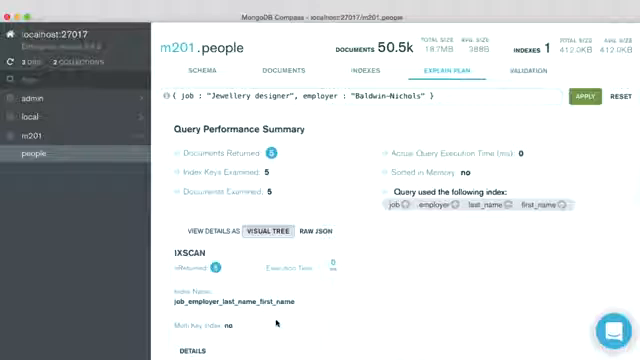
# Add last_name: "Clark" to the filter and confirm the explain plan still uses the compound IXSCAN.
pyautogui.click(400, 96)
pyautogui.write(', last_name : "Cook"')
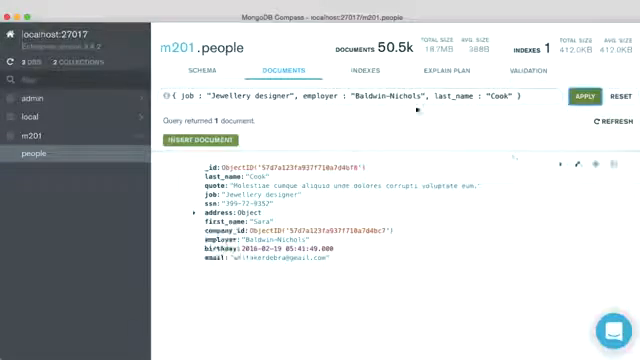
pyautogui.click(450, 70)
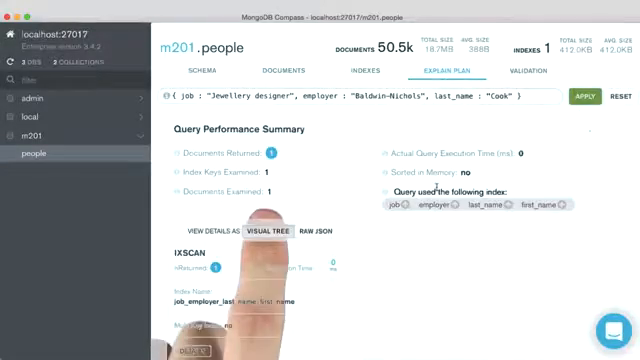